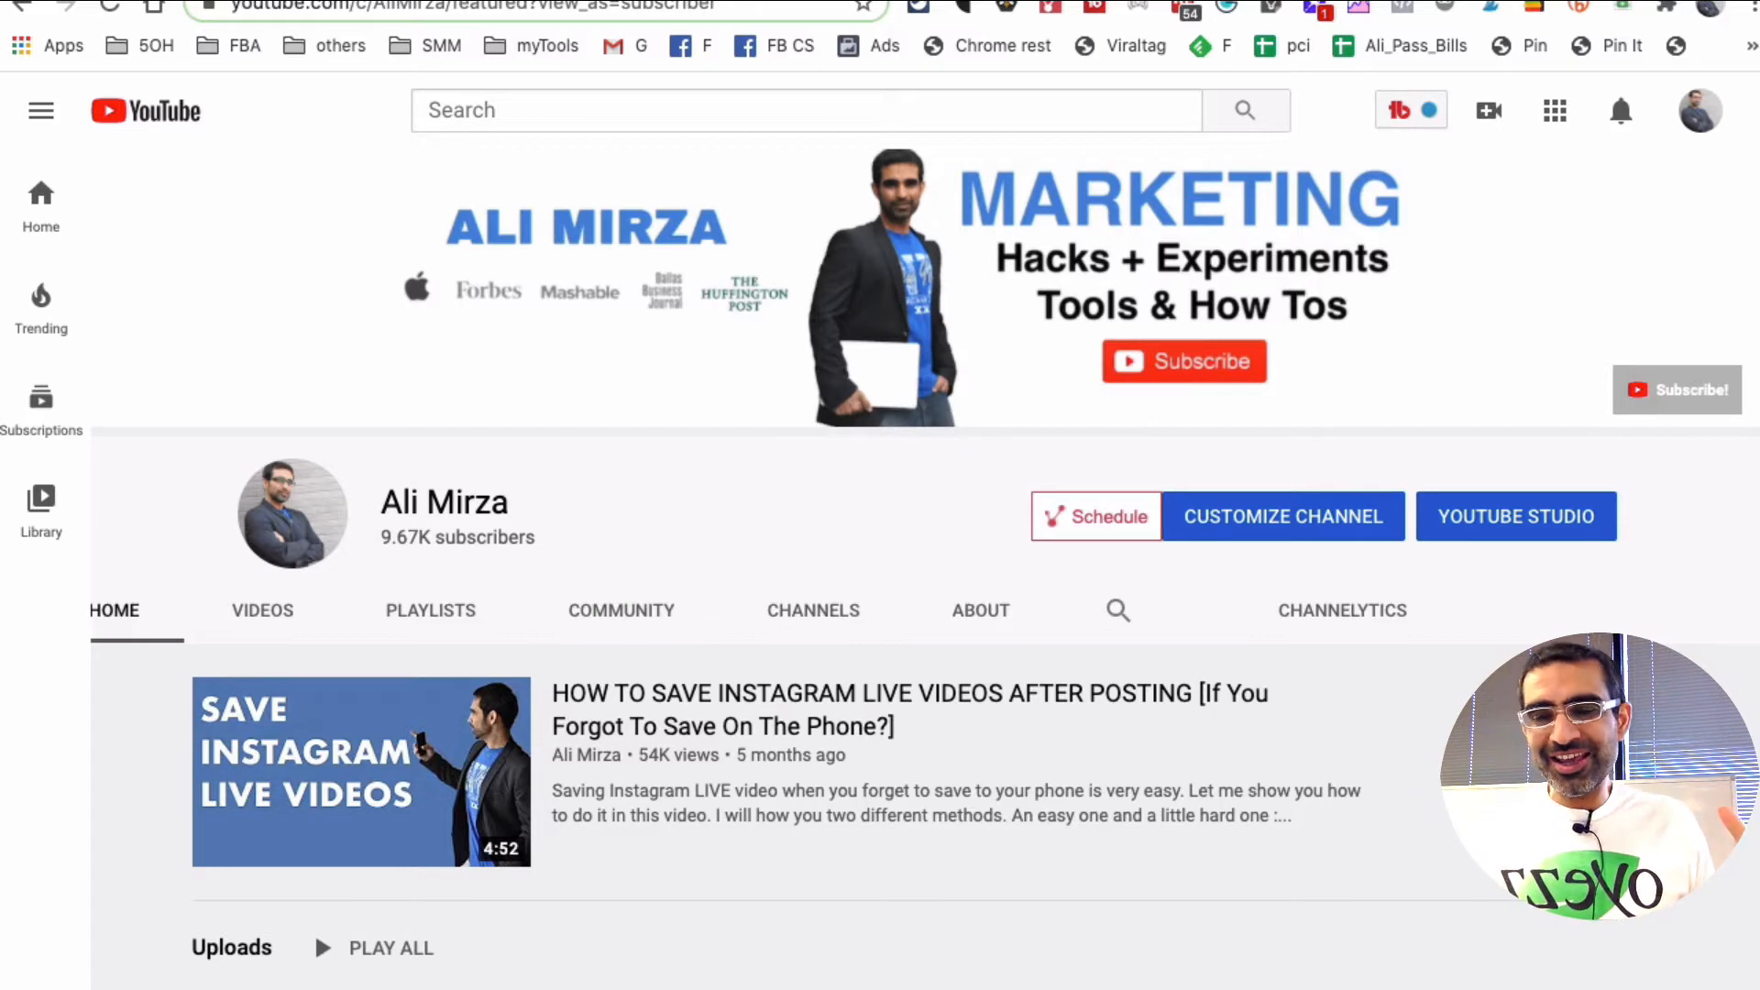
{"action": "mouse_move", "coordinate": [1619, 110]}
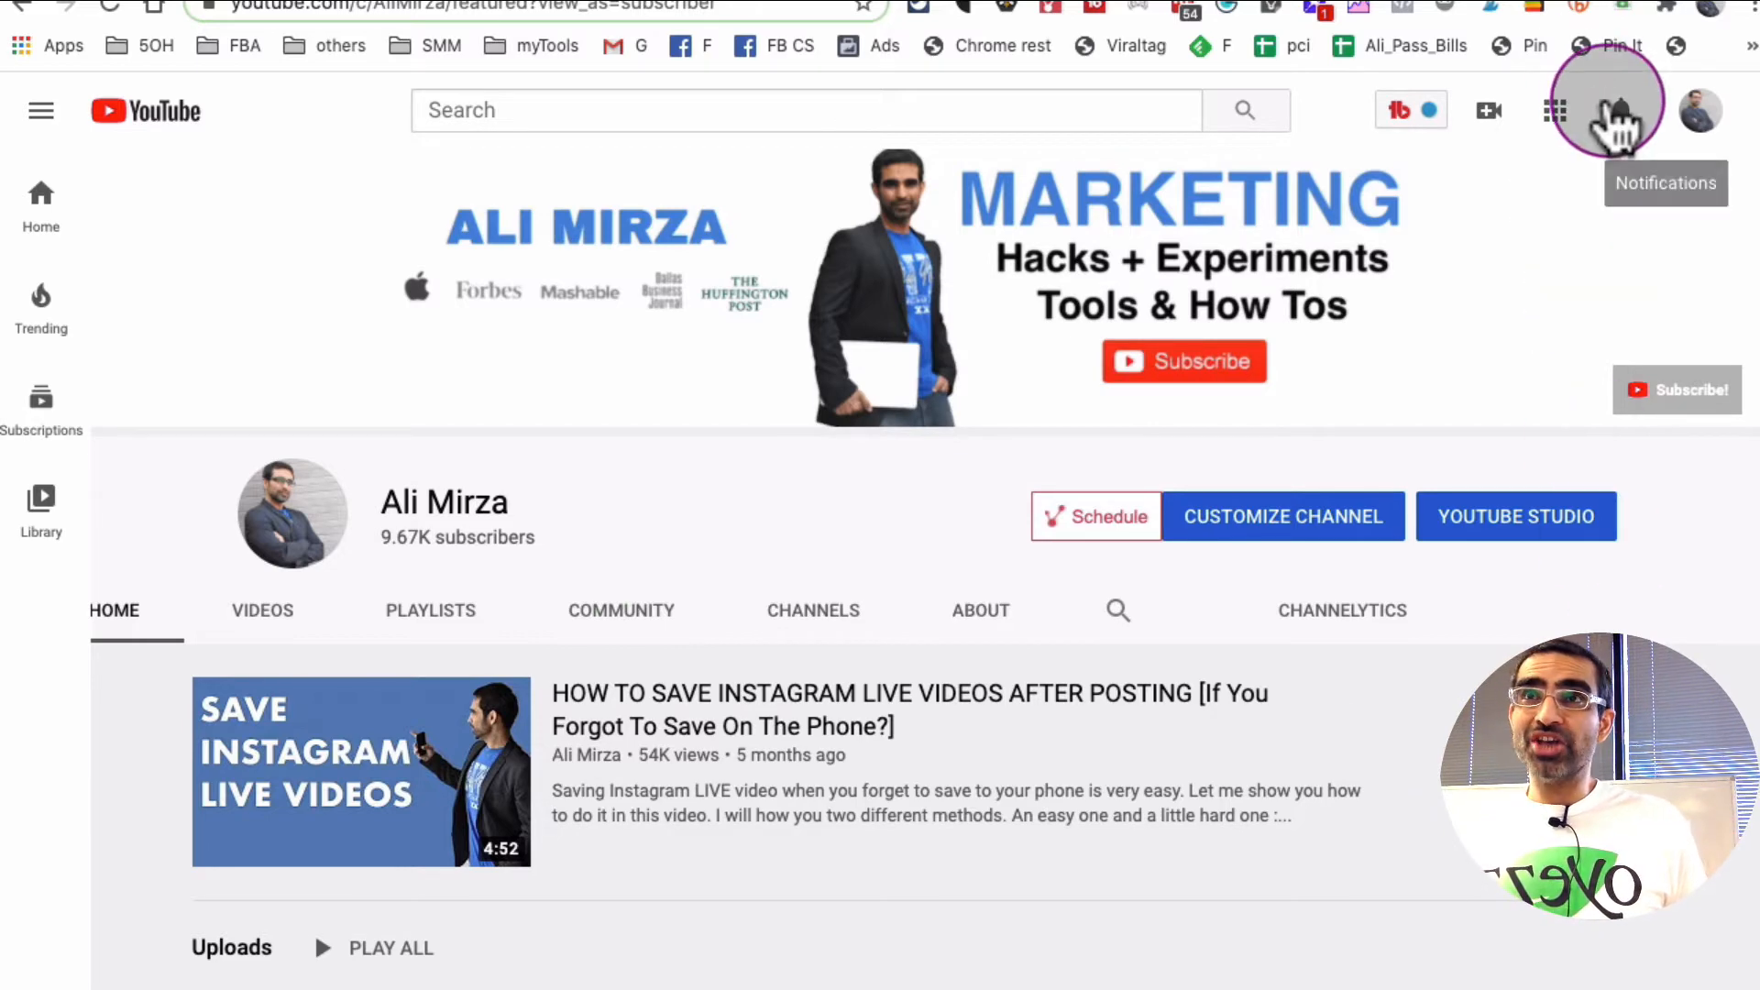
Go to YouTube Studio through the profile avatar's account menu.
{"action": "scroll", "scroll_direction": "down", "scroll_amount": 3}
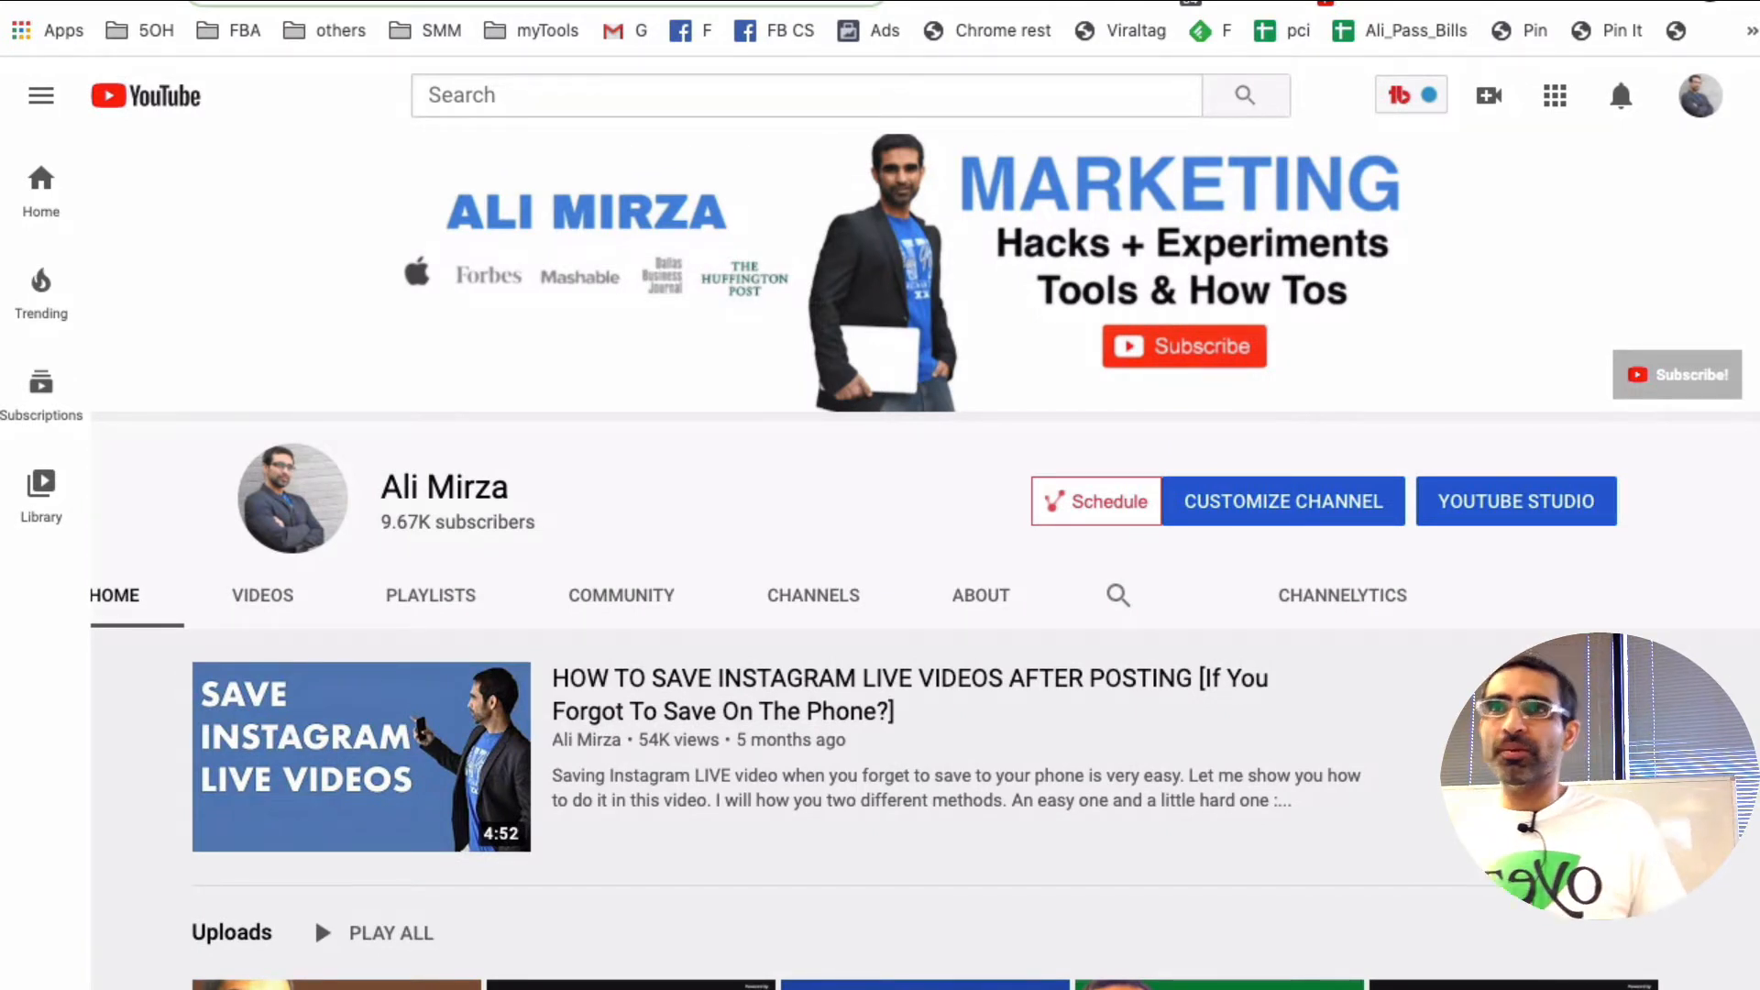
{"action": "left_click", "coordinate": [1699, 95]}
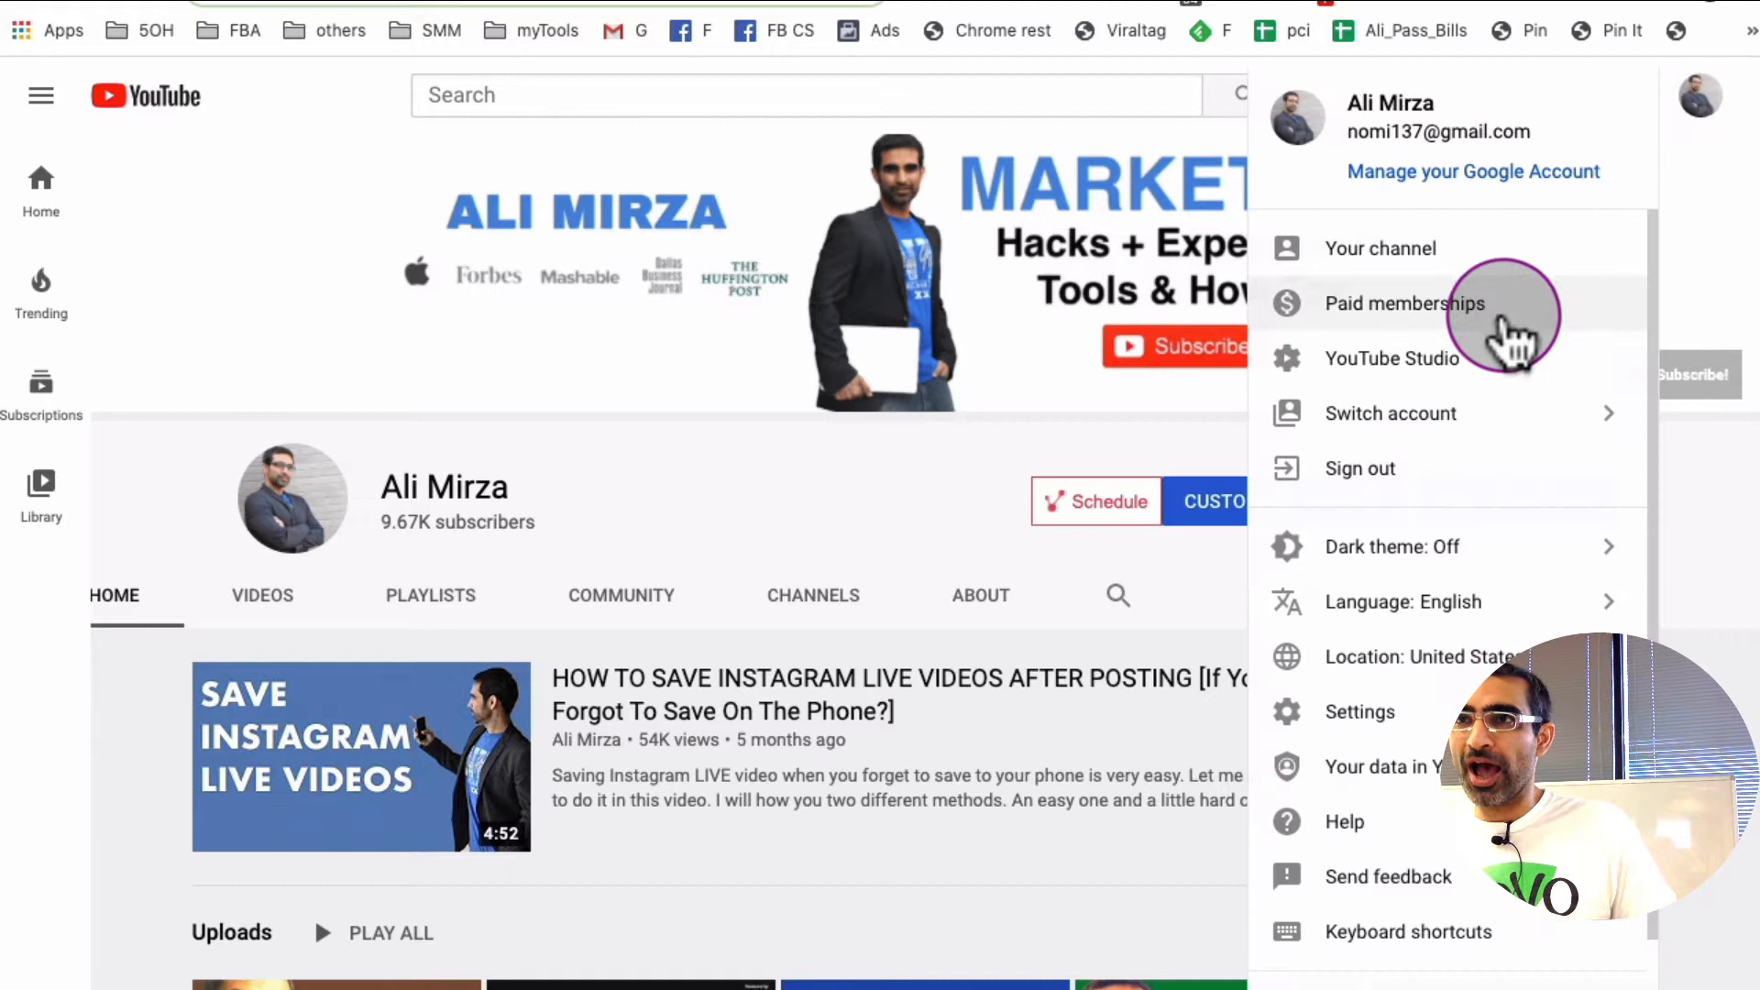
{"action": "mouse_move", "coordinate": [1391, 358]}
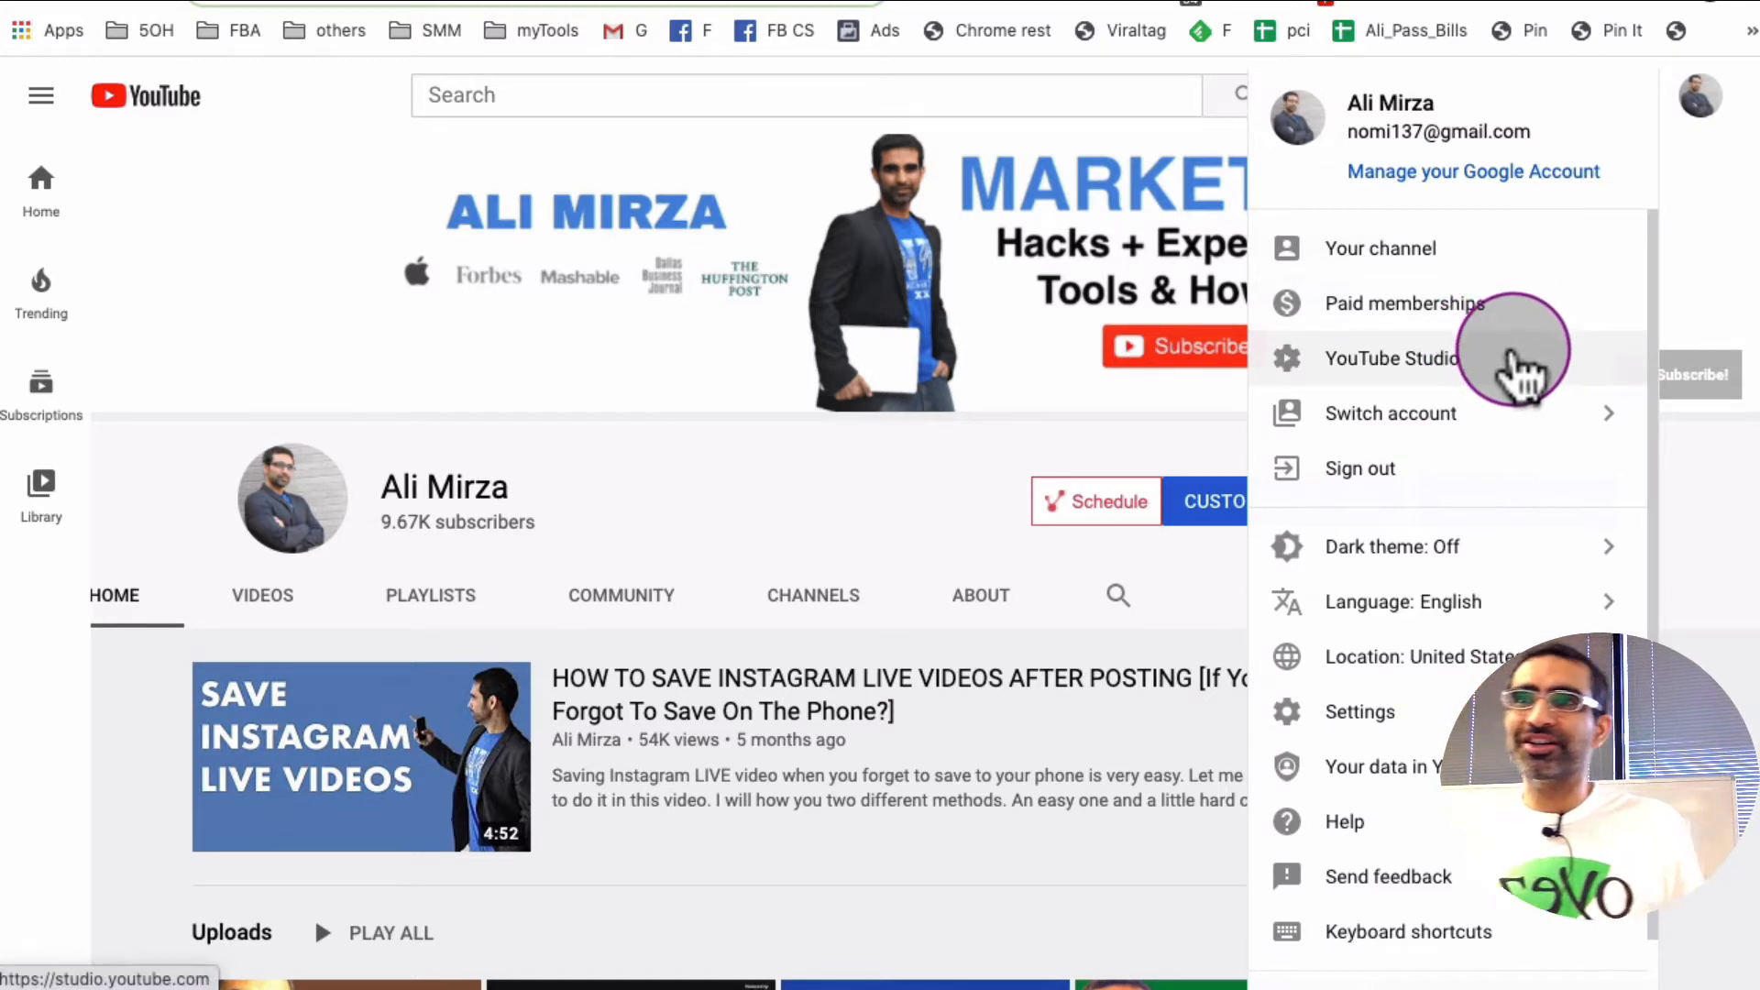
{"action": "mouse_move", "coordinate": [1448, 393]}
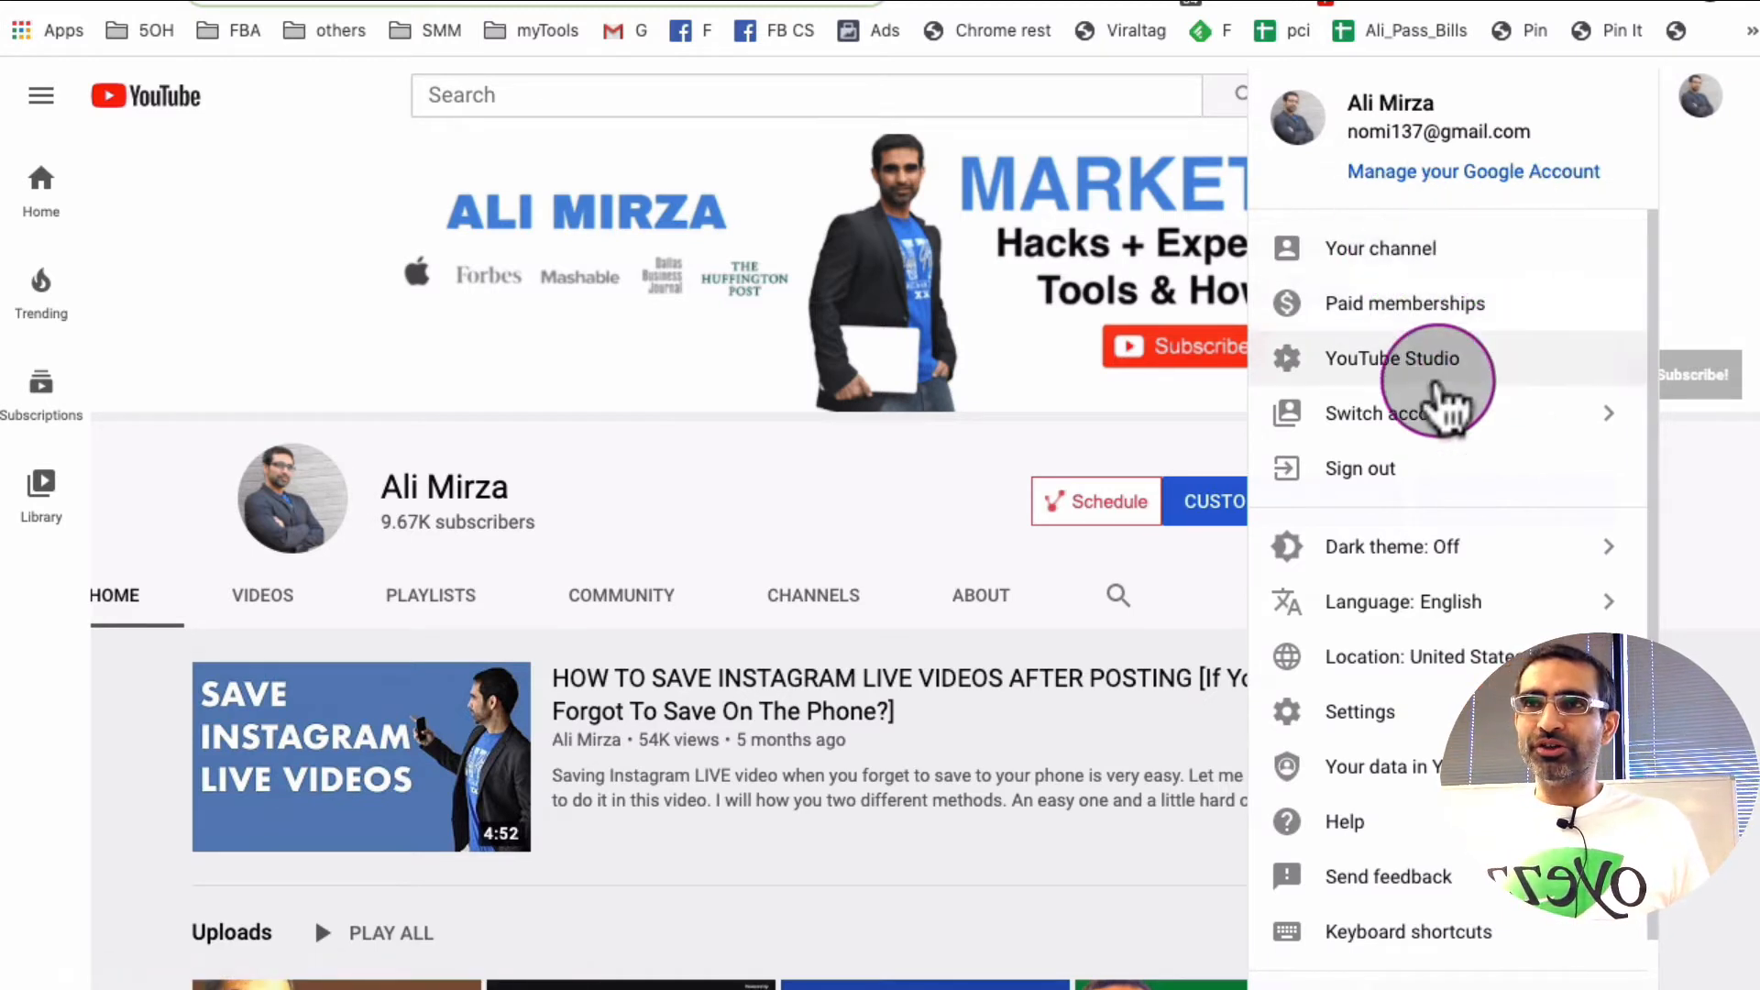
{"action": "left_click", "coordinate": [1392, 358]}
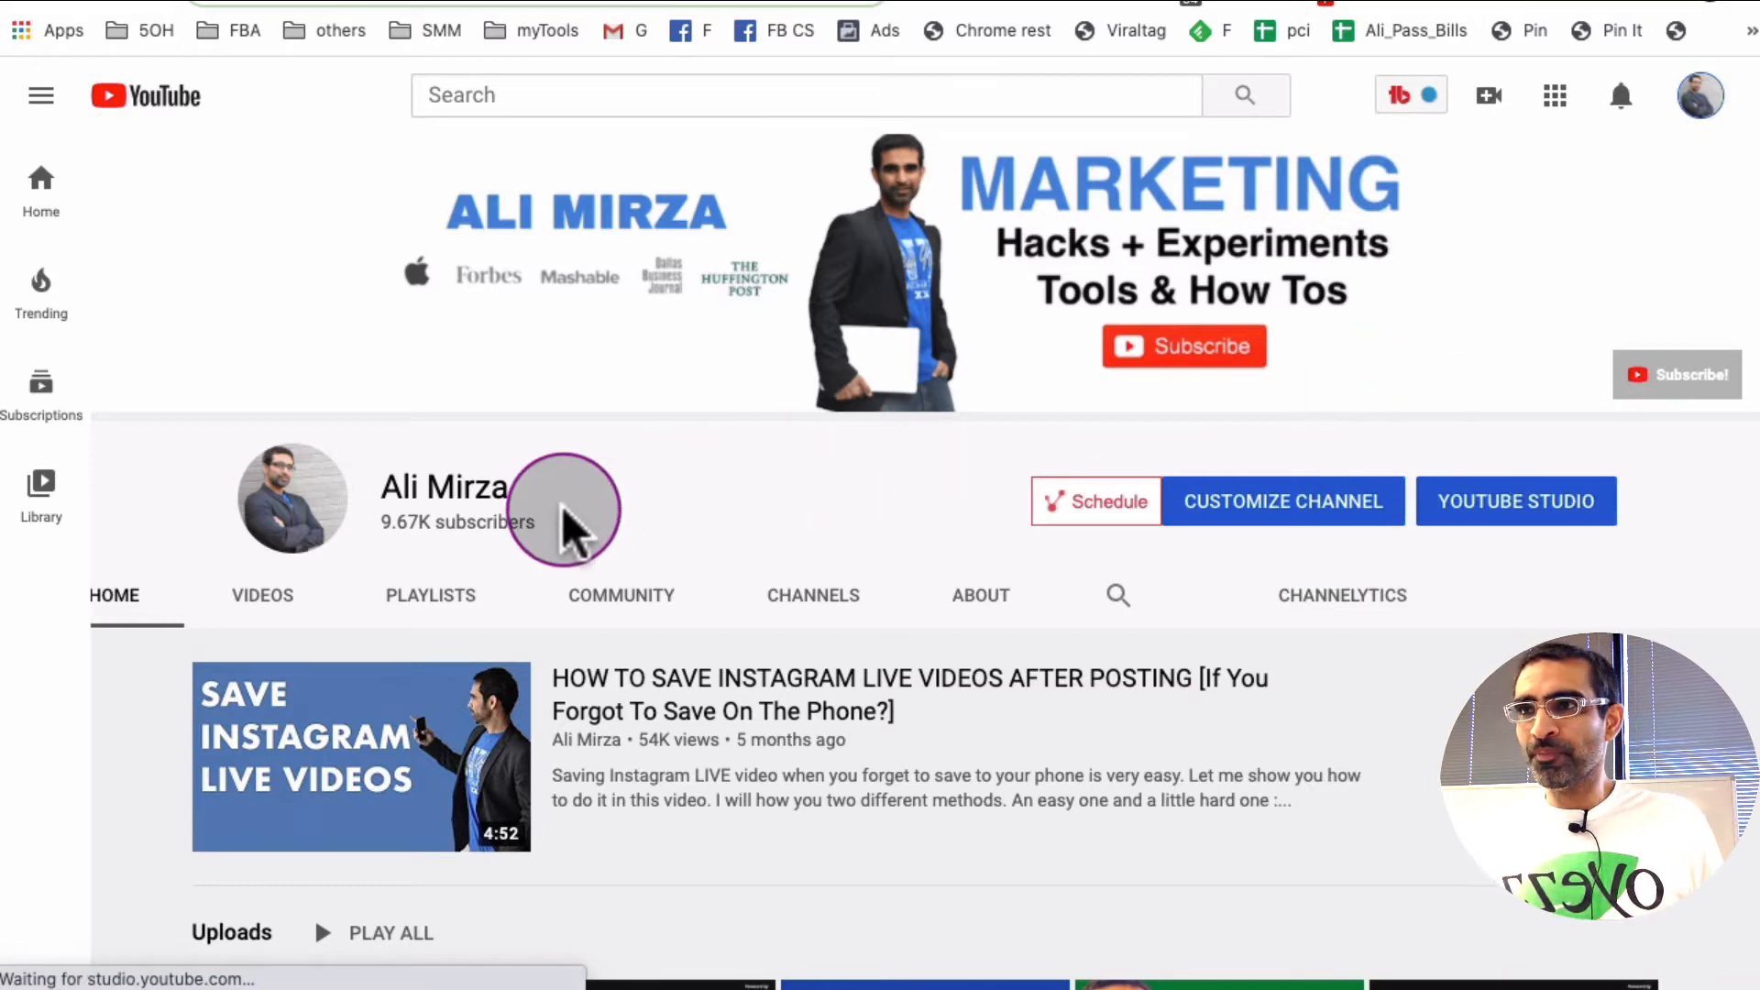
Open the Videos section in the Studio sidebar.
{"action": "left_click", "coordinate": [1515, 501]}
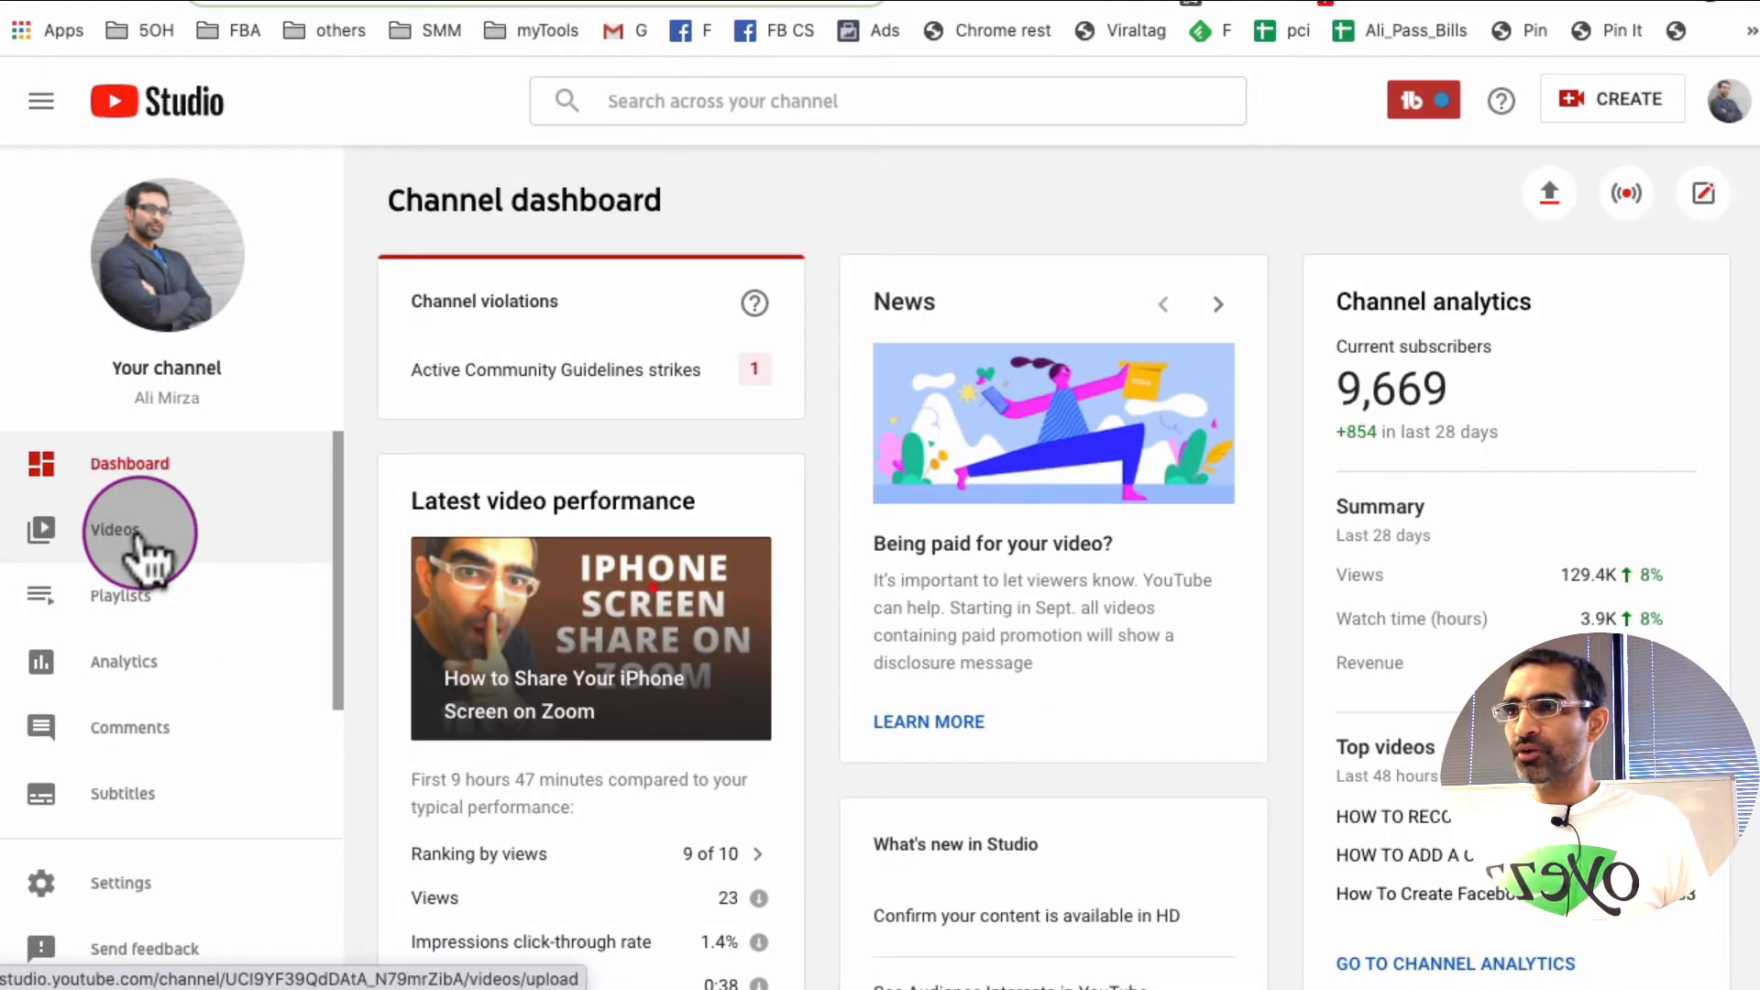
{"action": "left_click", "coordinate": [114, 528]}
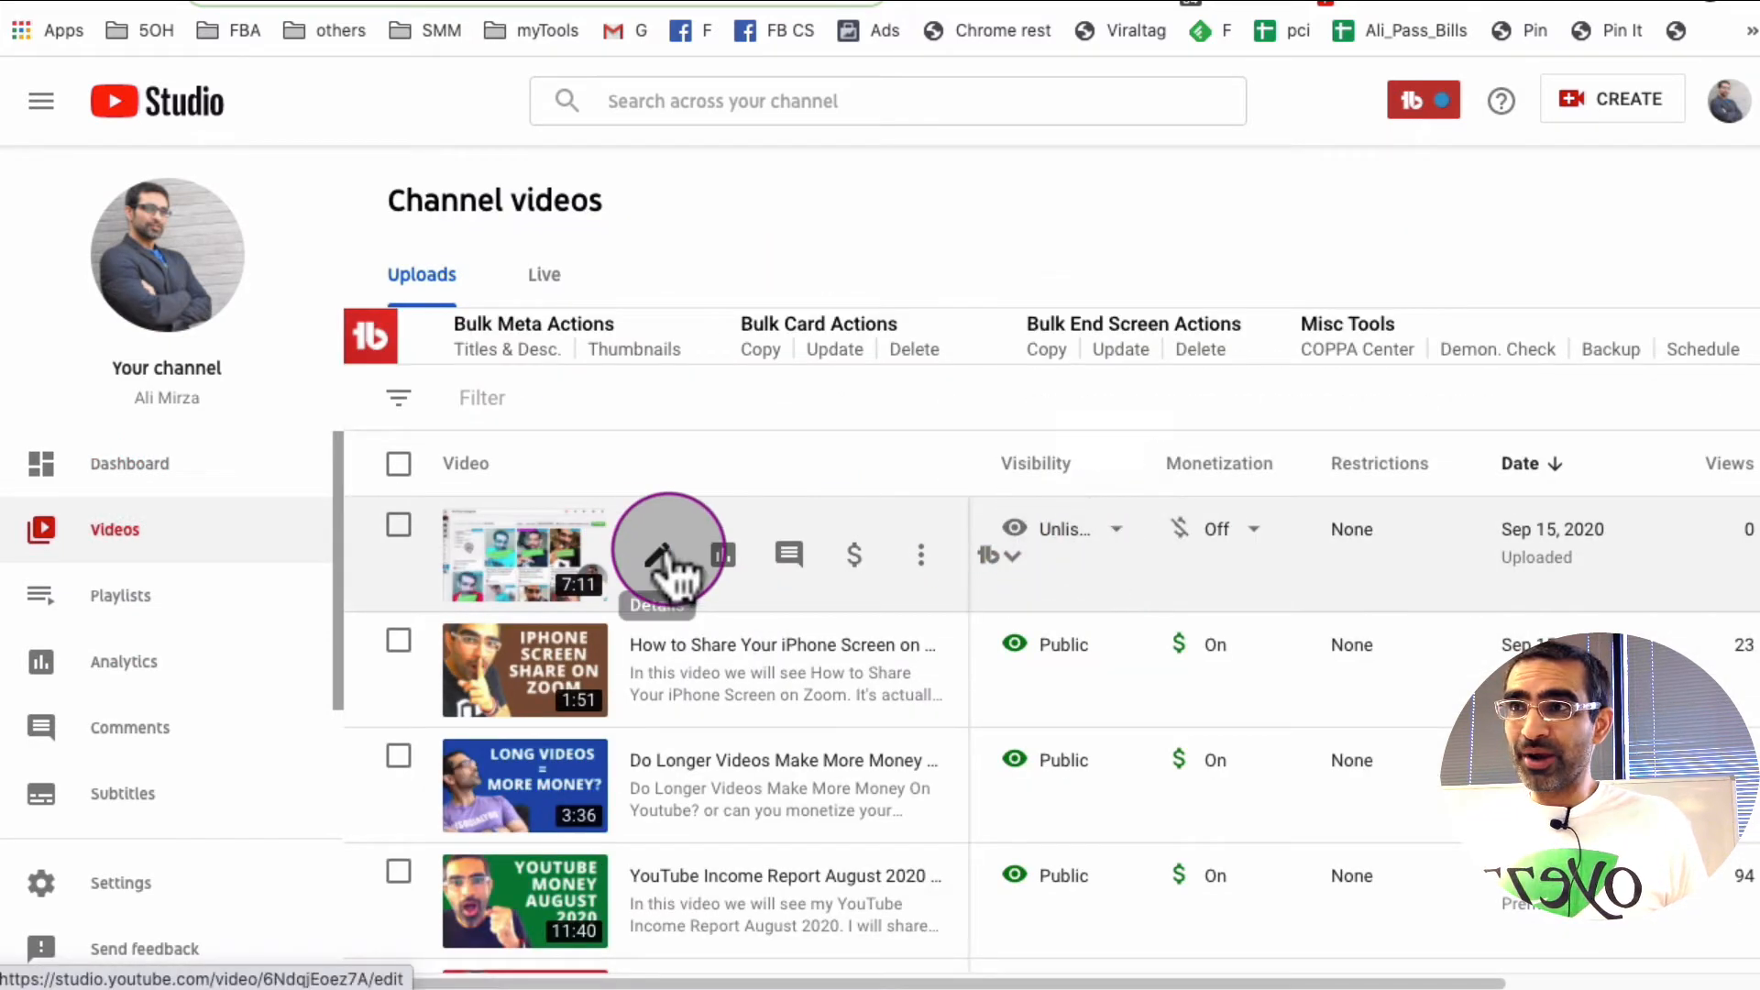
{"action": "left_click", "coordinate": [668, 554]}
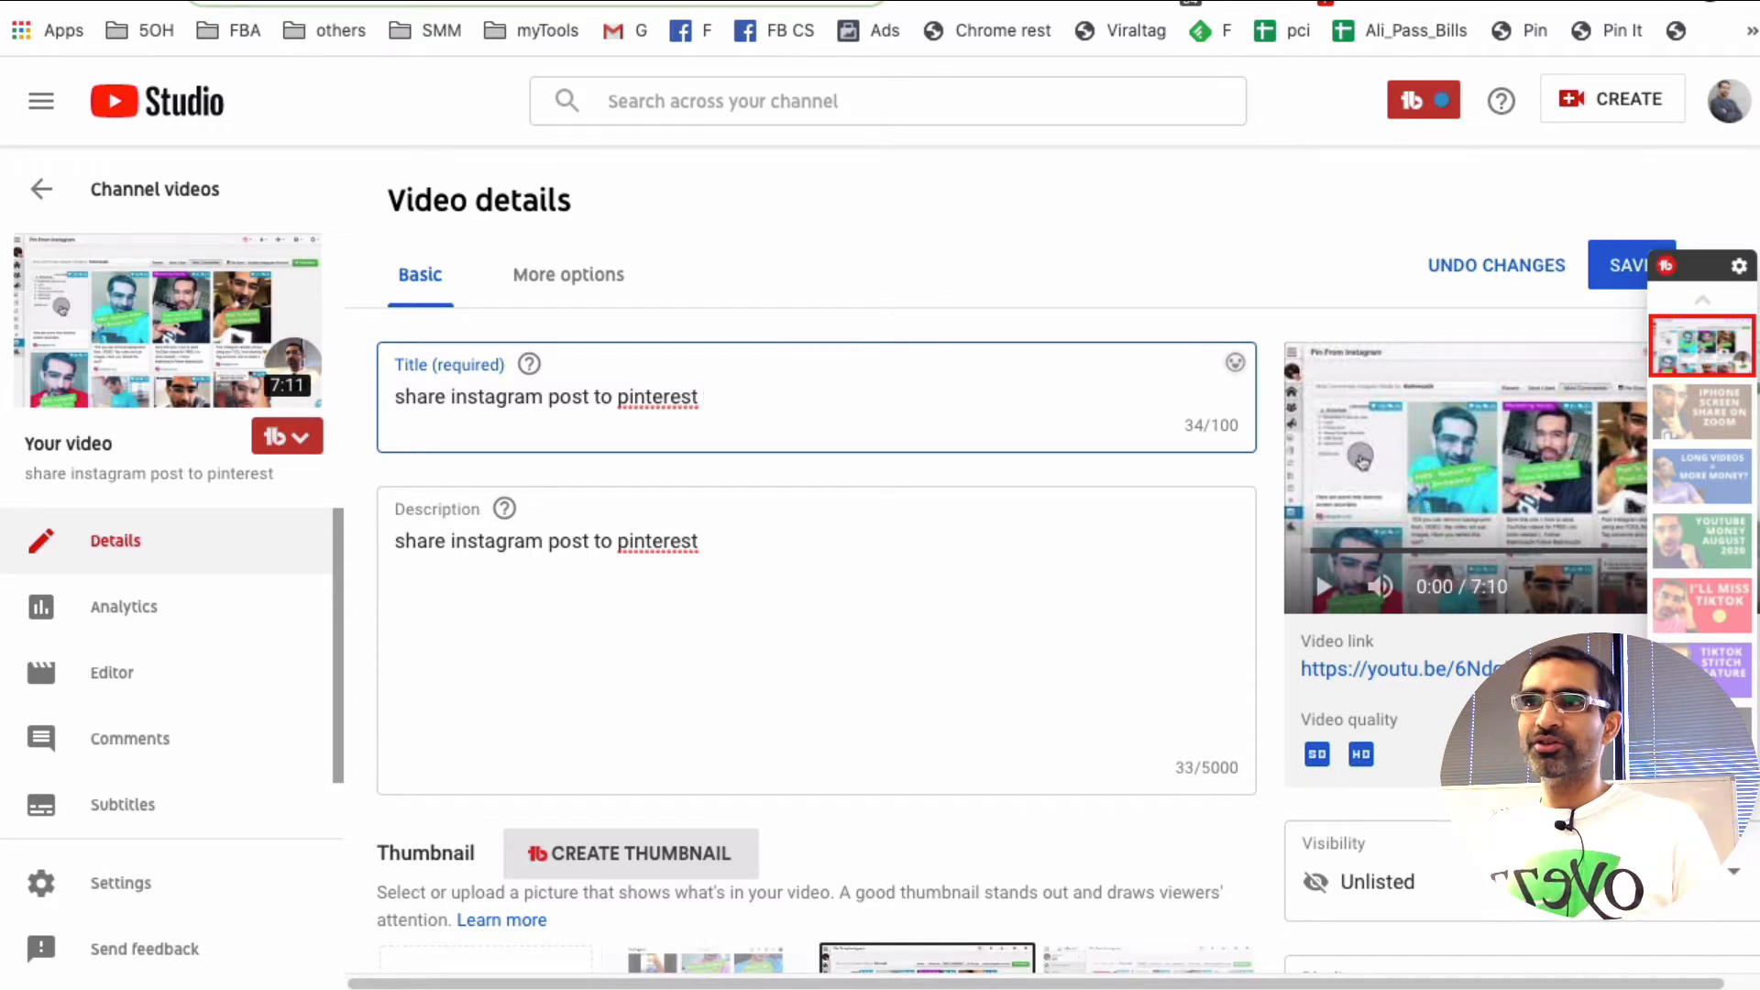
{"action": "type", "text": "@D"}
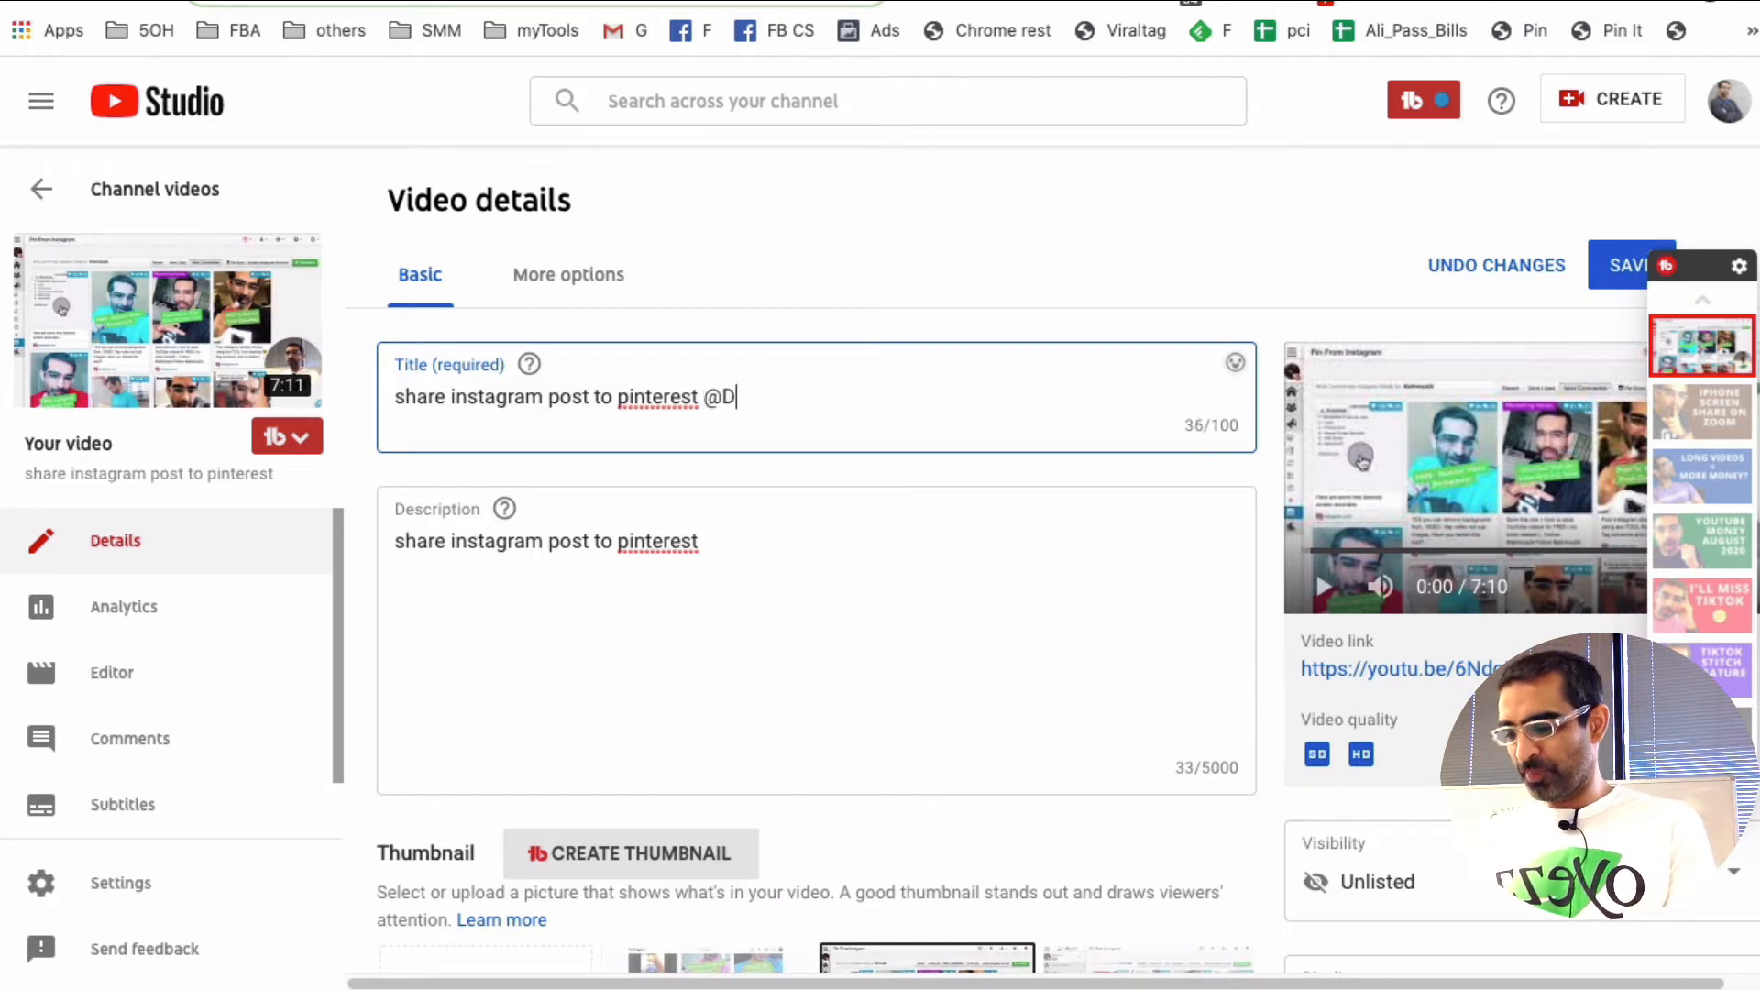
{"action": "type", "text": "allas"}
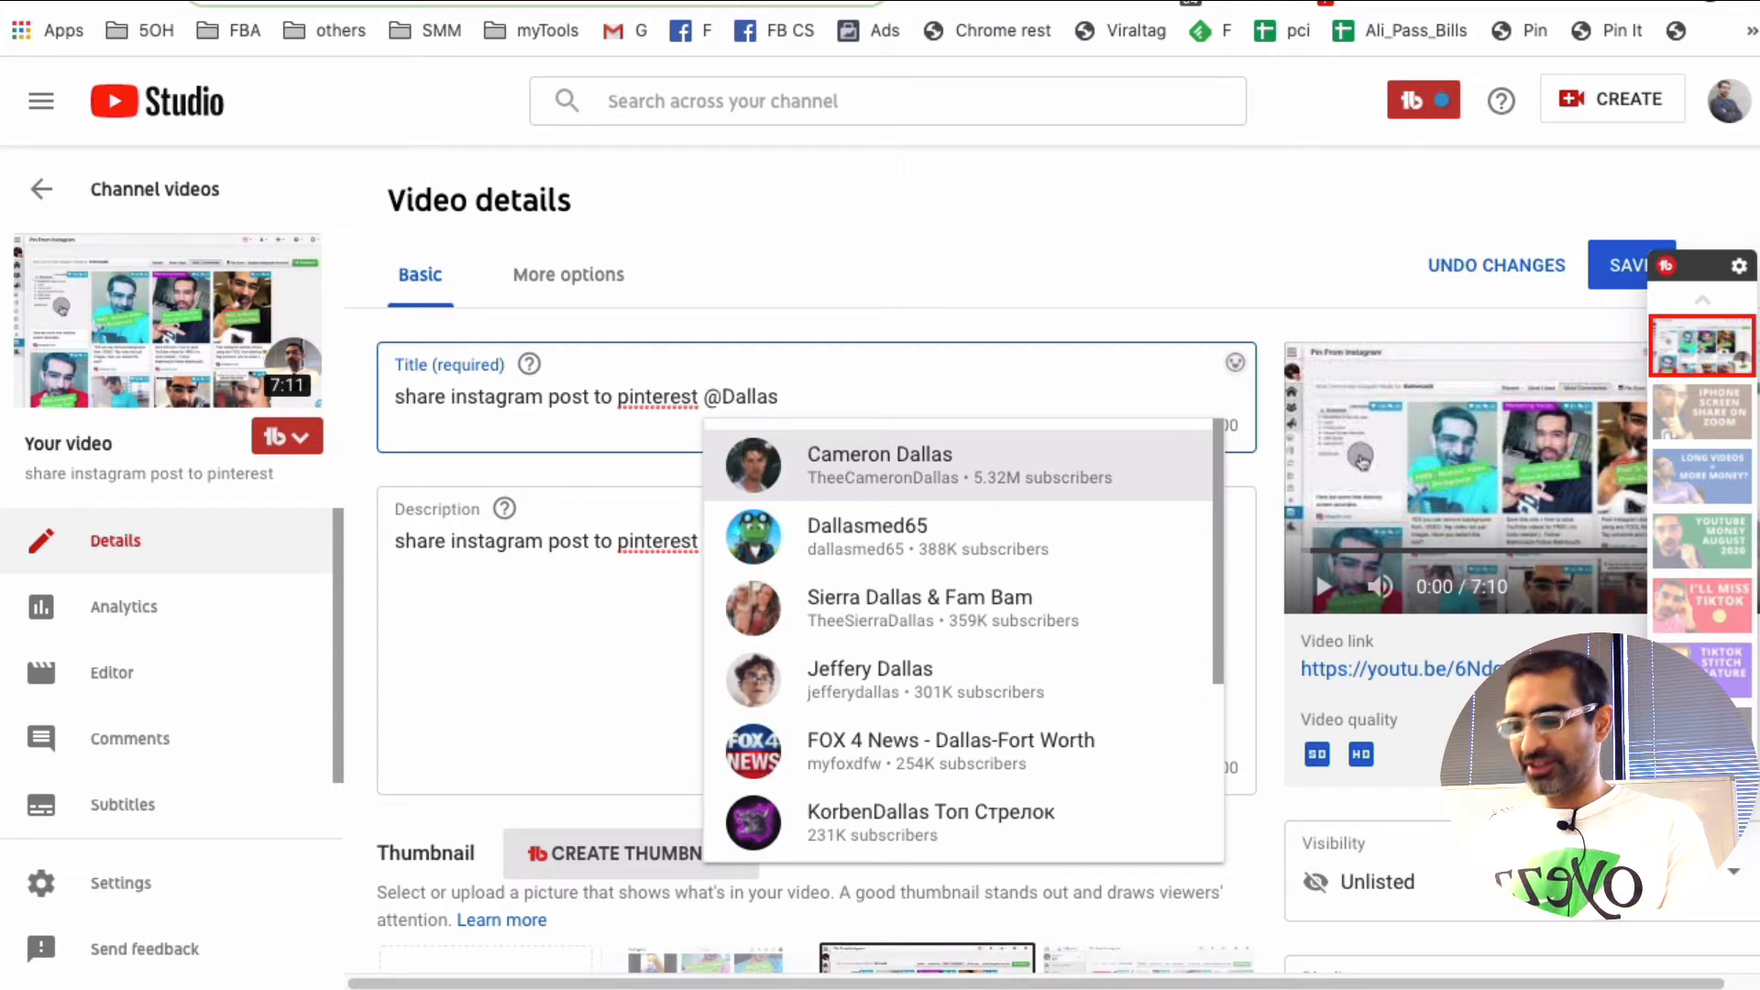
{"action": "type", "text": "trading floow"}
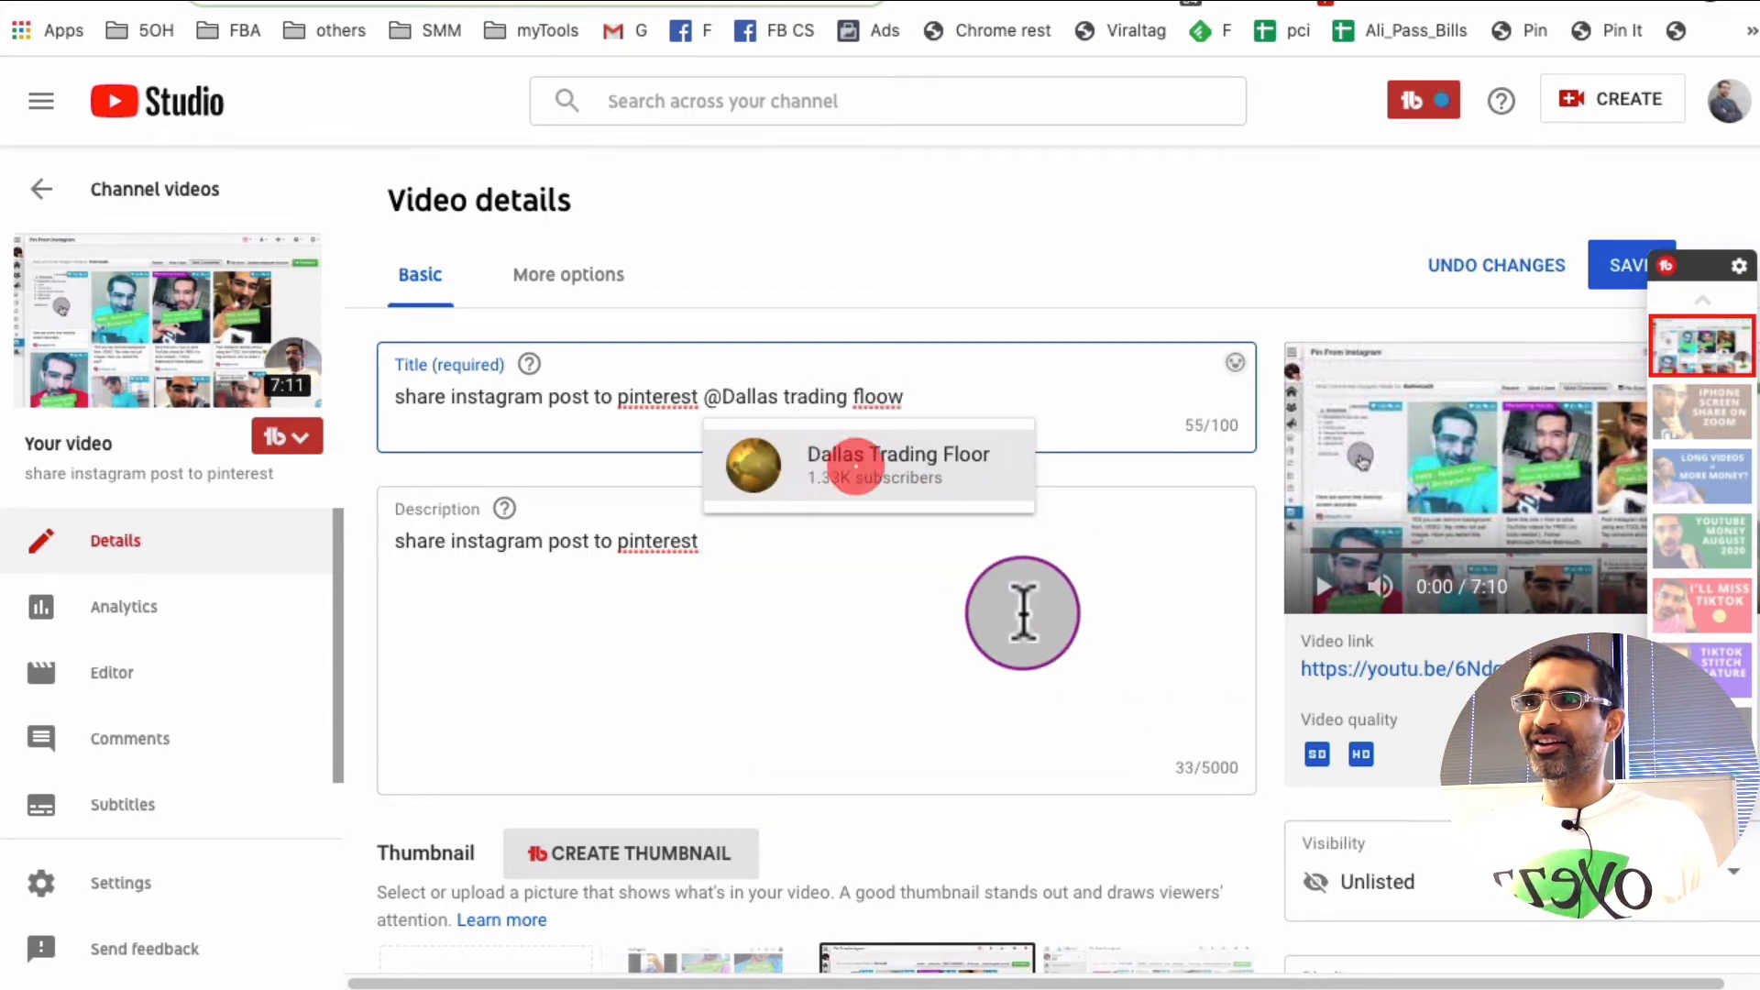
{"action": "left_click", "coordinate": [896, 464]}
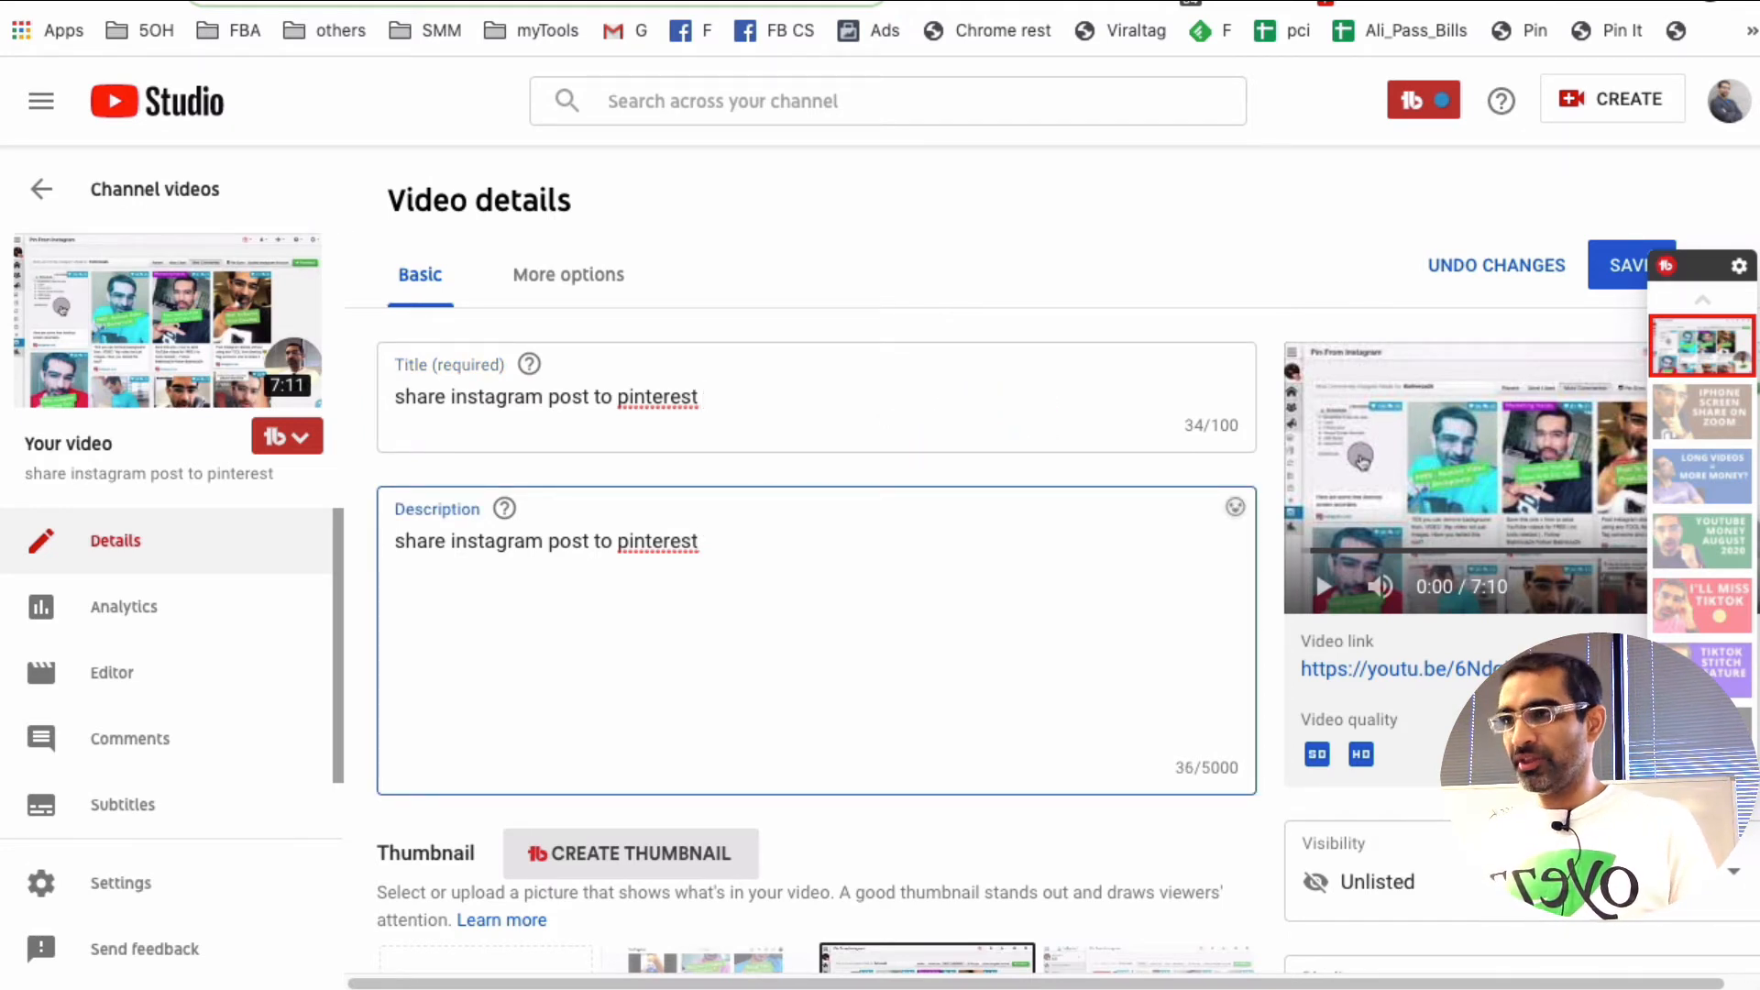
{"action": "type", "text": "@"}
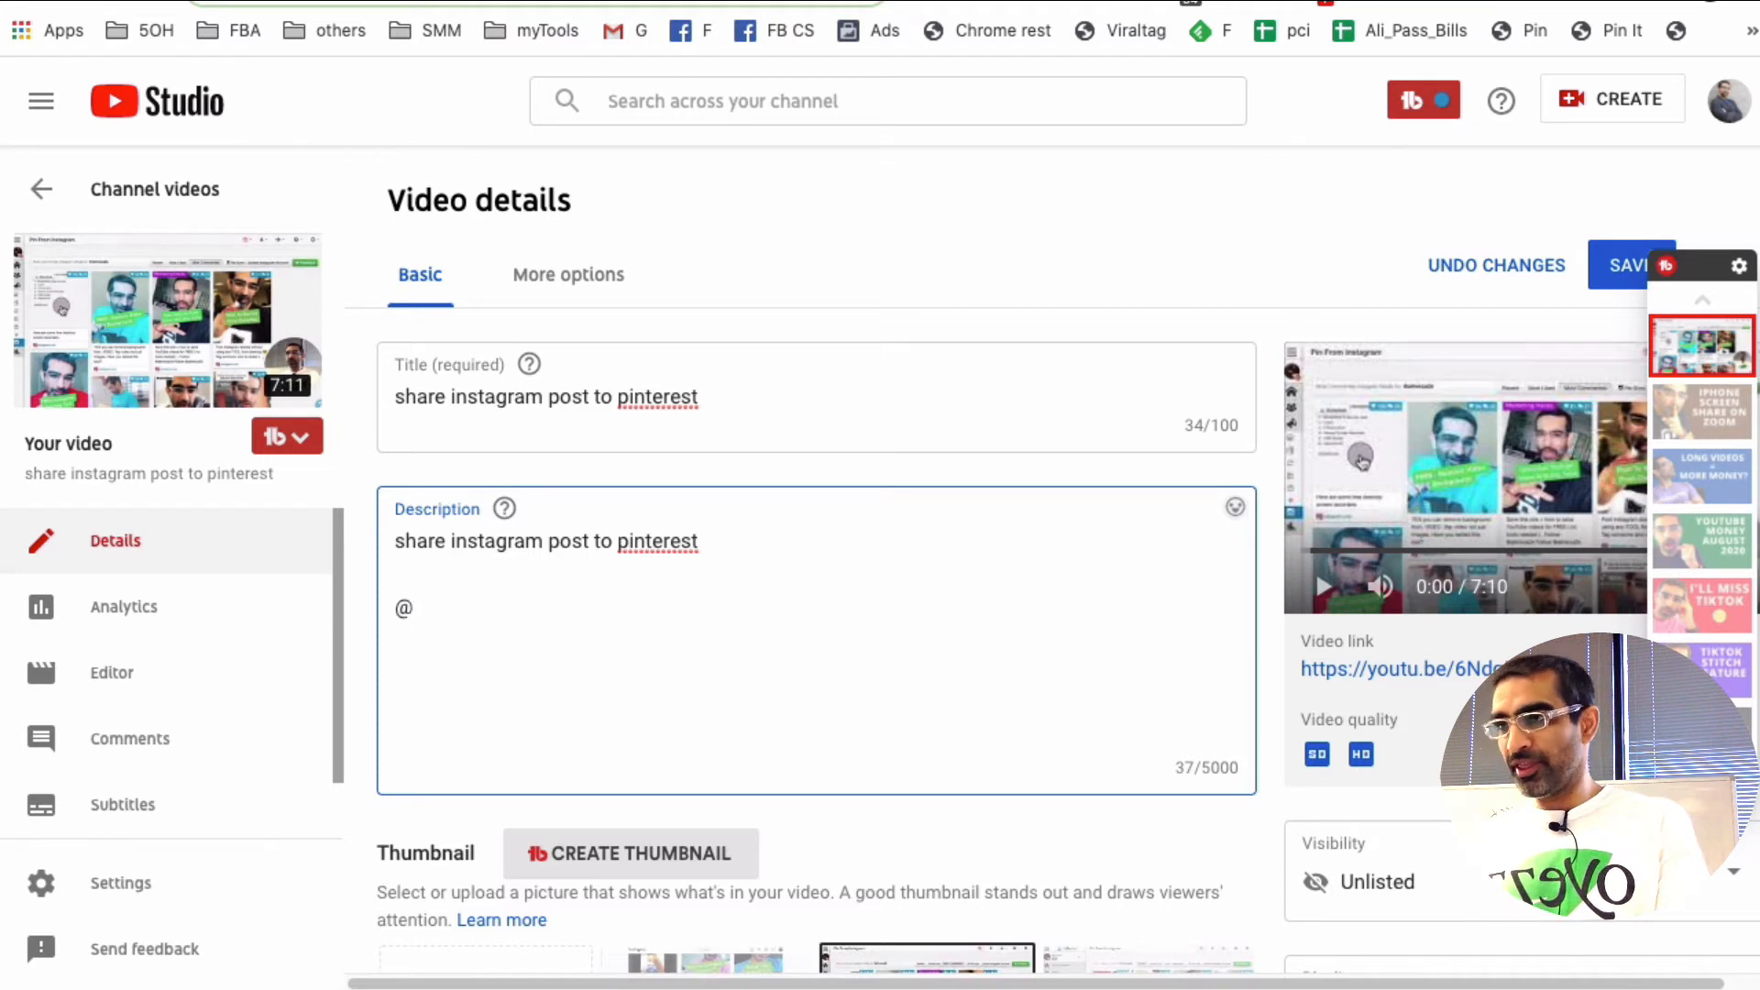
{"action": "type", "text": "dallas"}
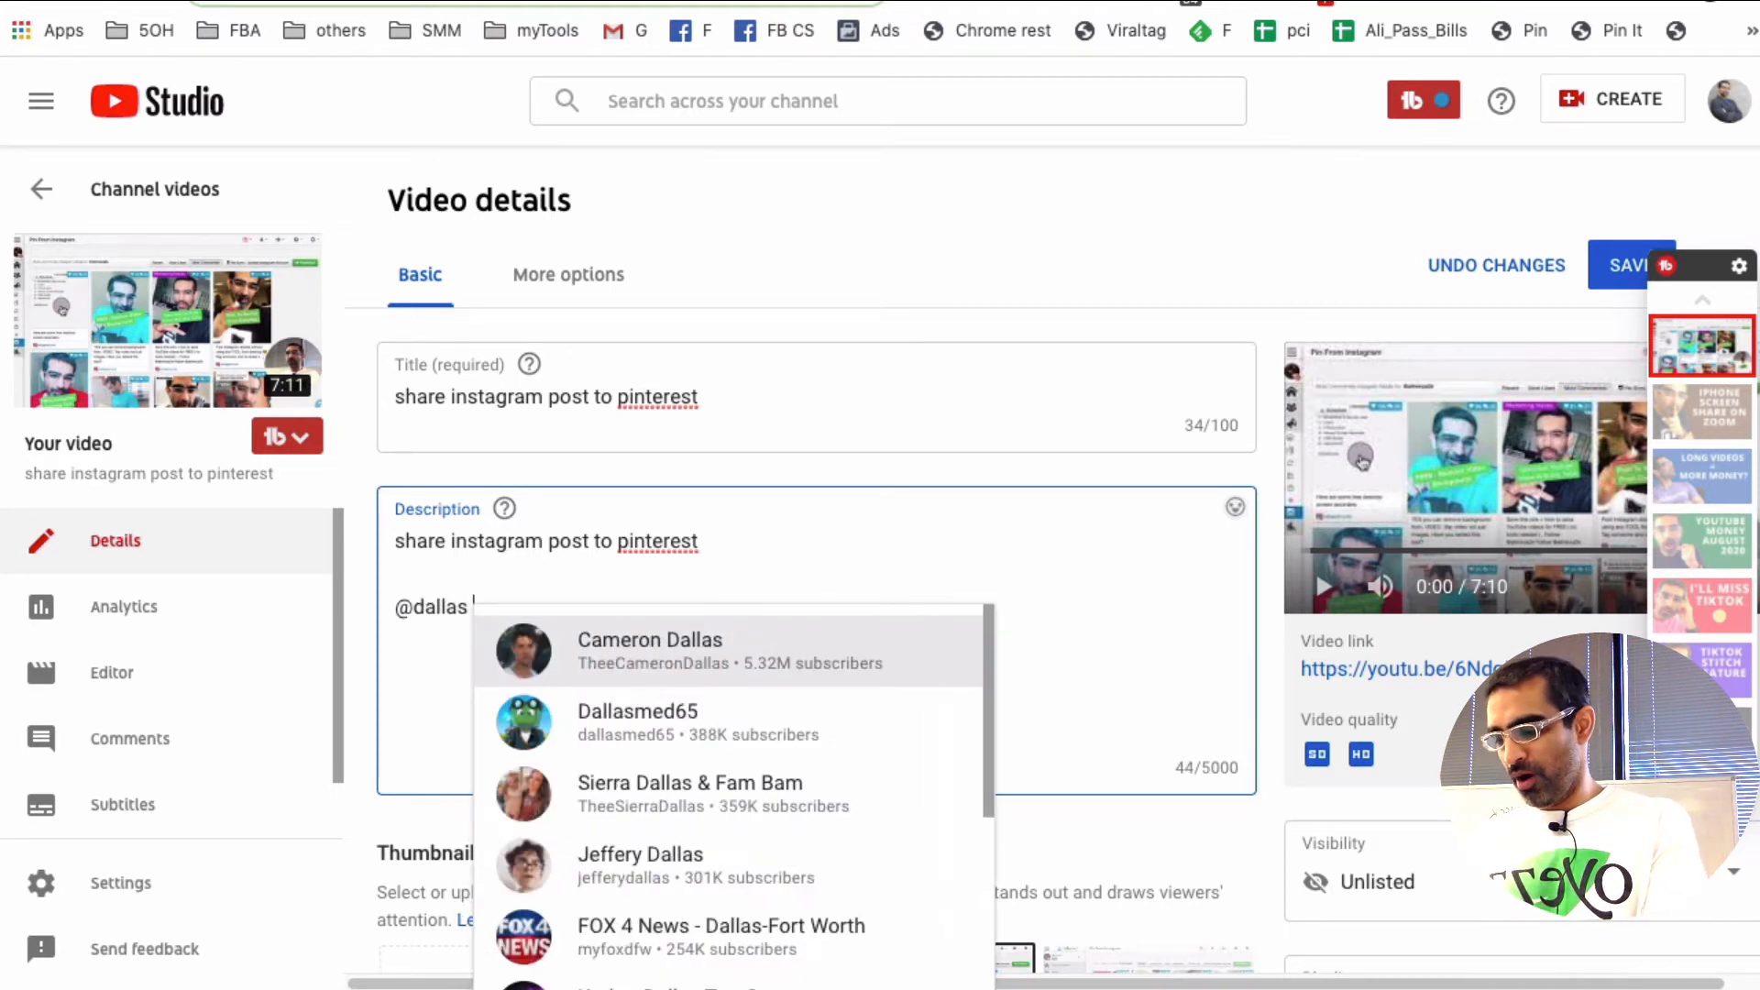
{"action": "type", "text": "trading Floor"}
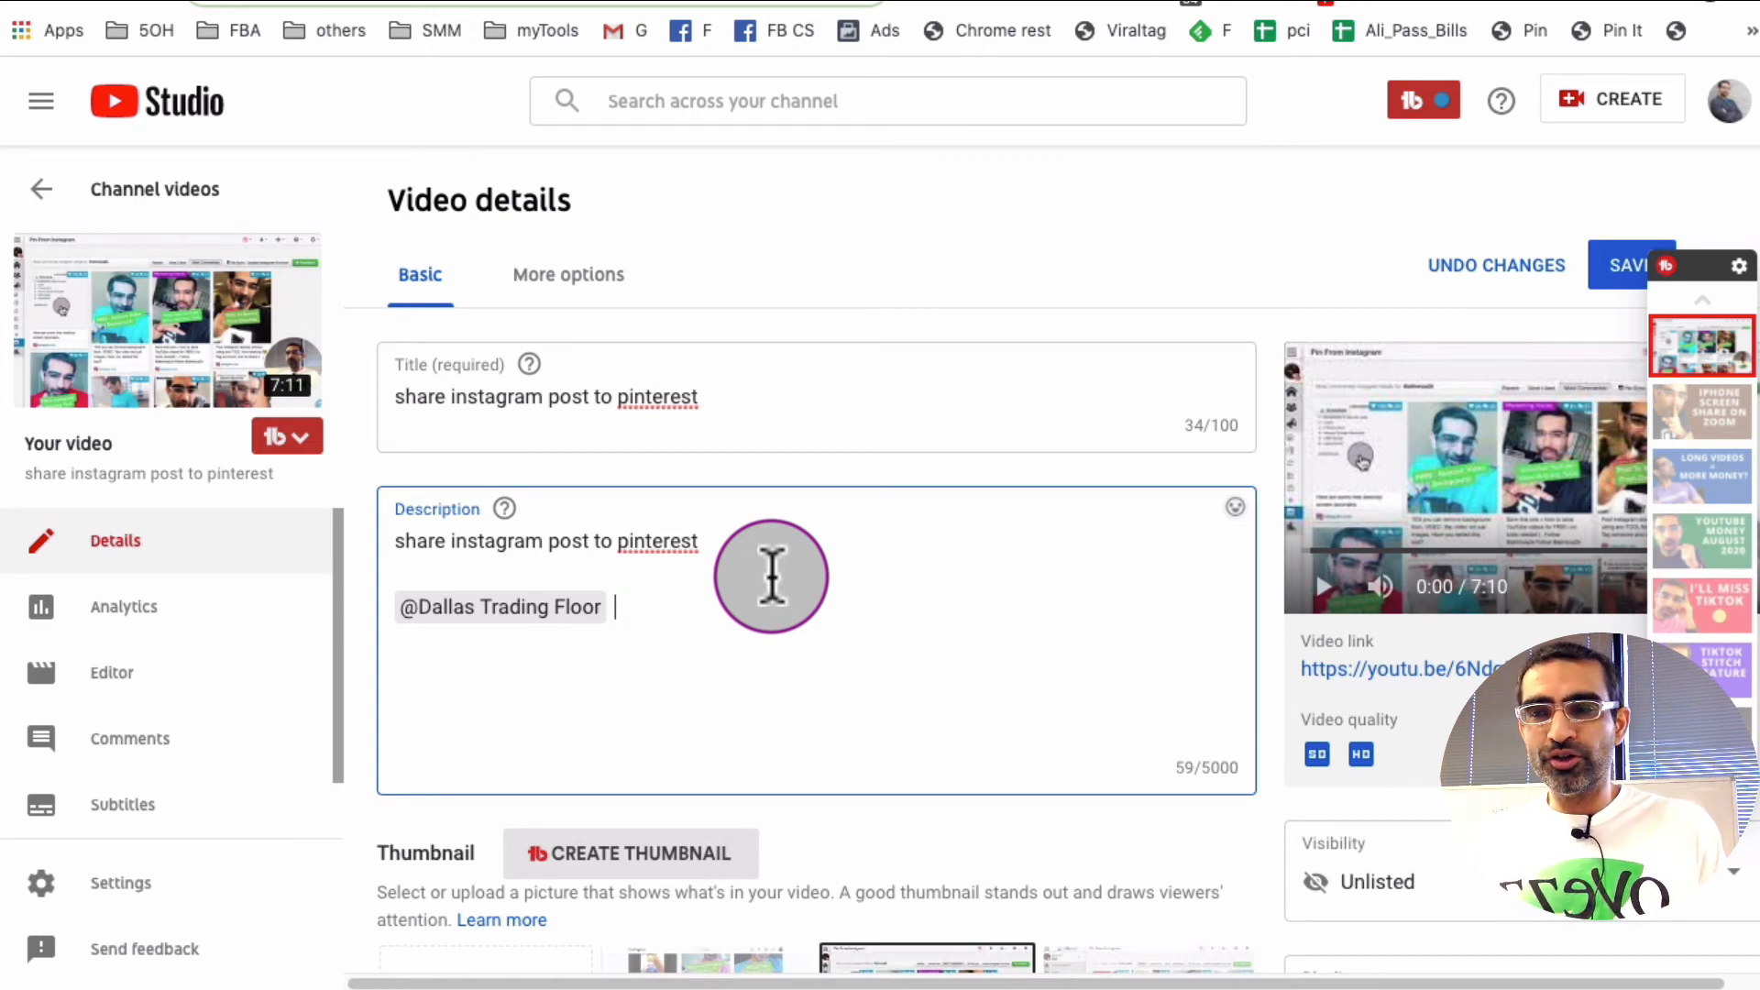
{"action": "mouse_move", "coordinate": [748, 621]}
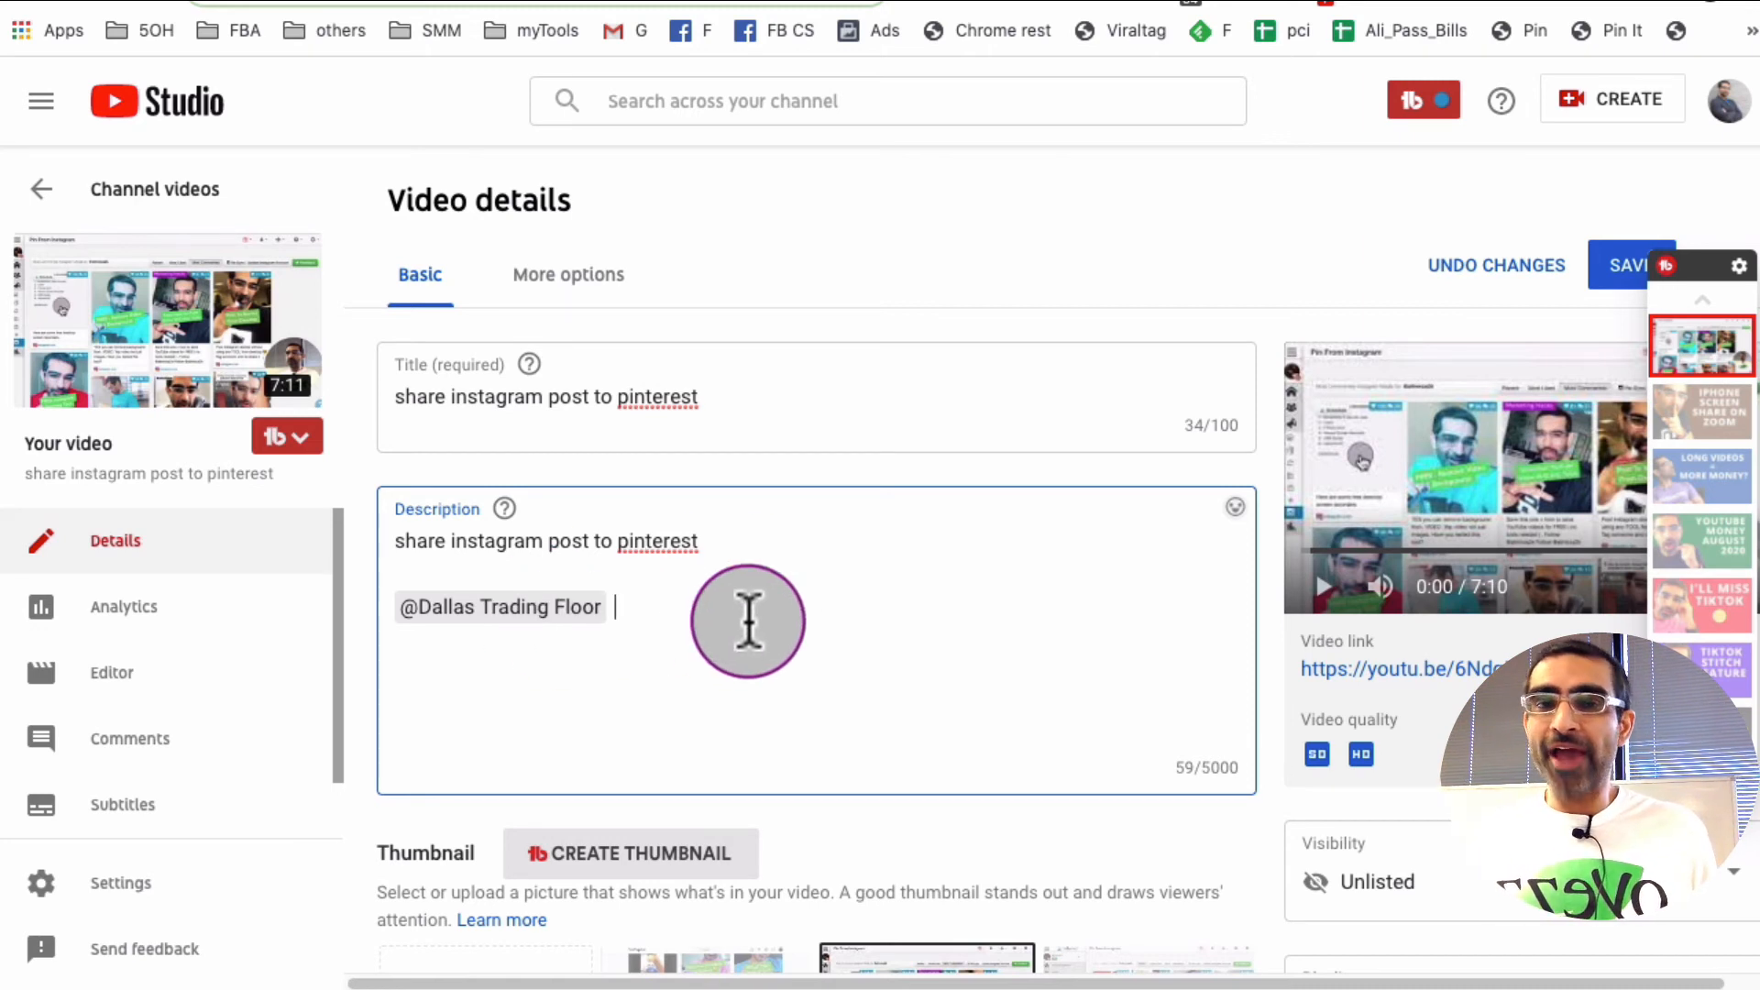